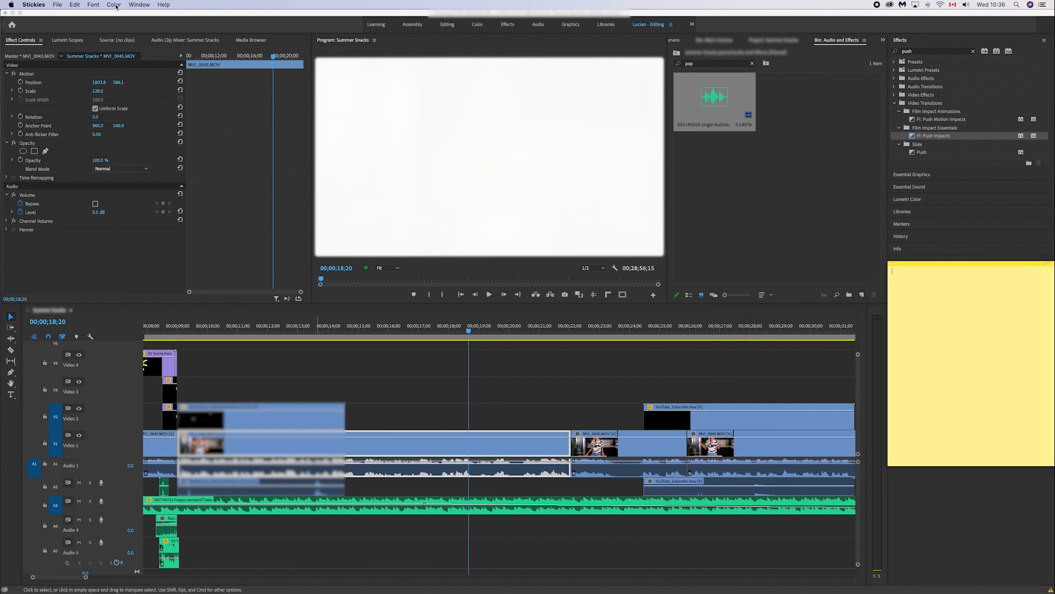
# Set the yellow Stickies note to Float on Top via the Window menu
pyautogui.click(137, 4)
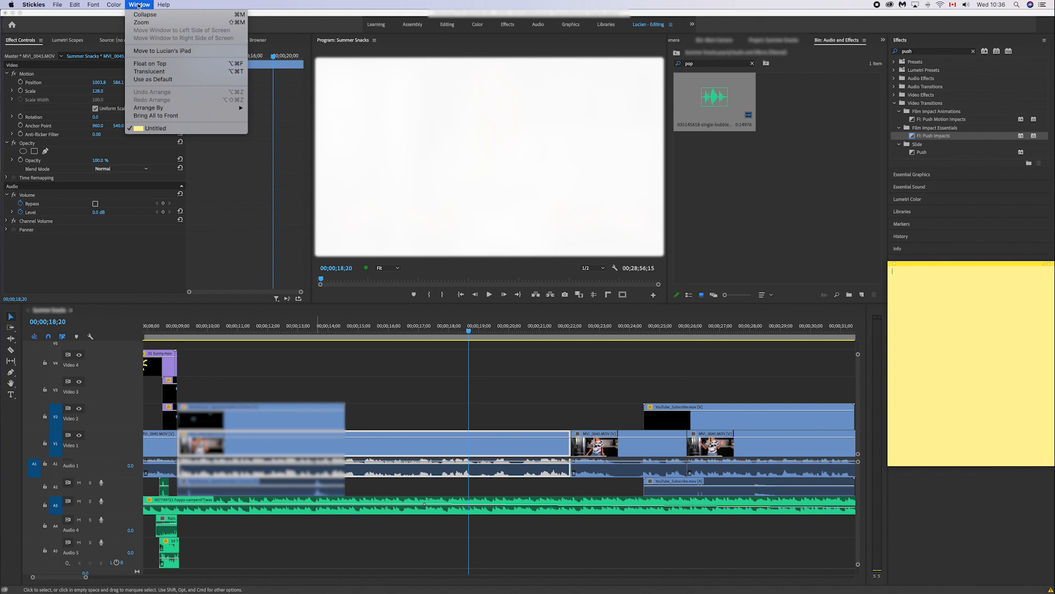
pyautogui.moveTo(149, 63)
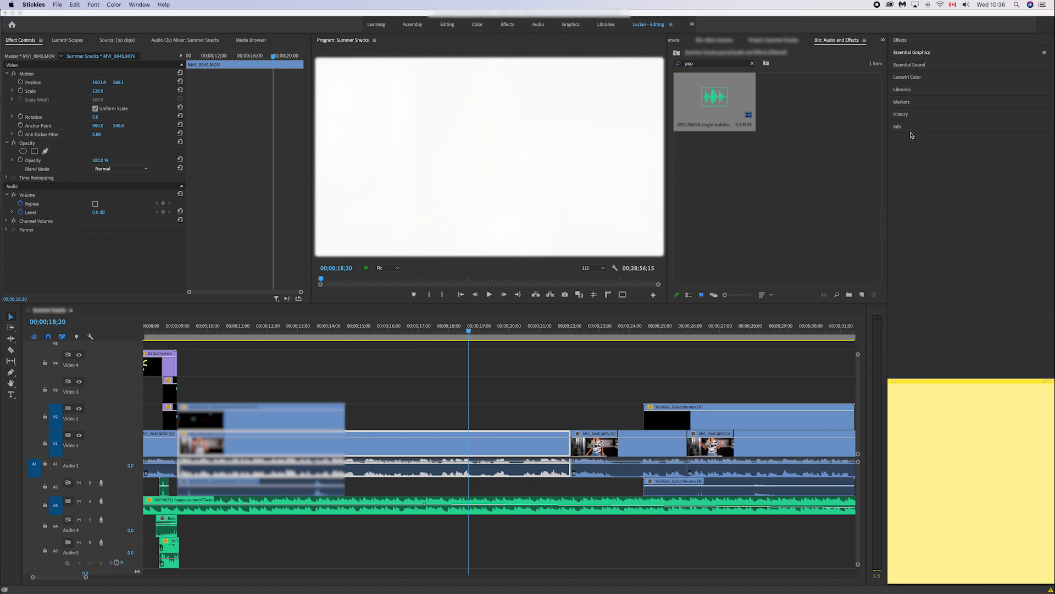
pyautogui.click(897, 126)
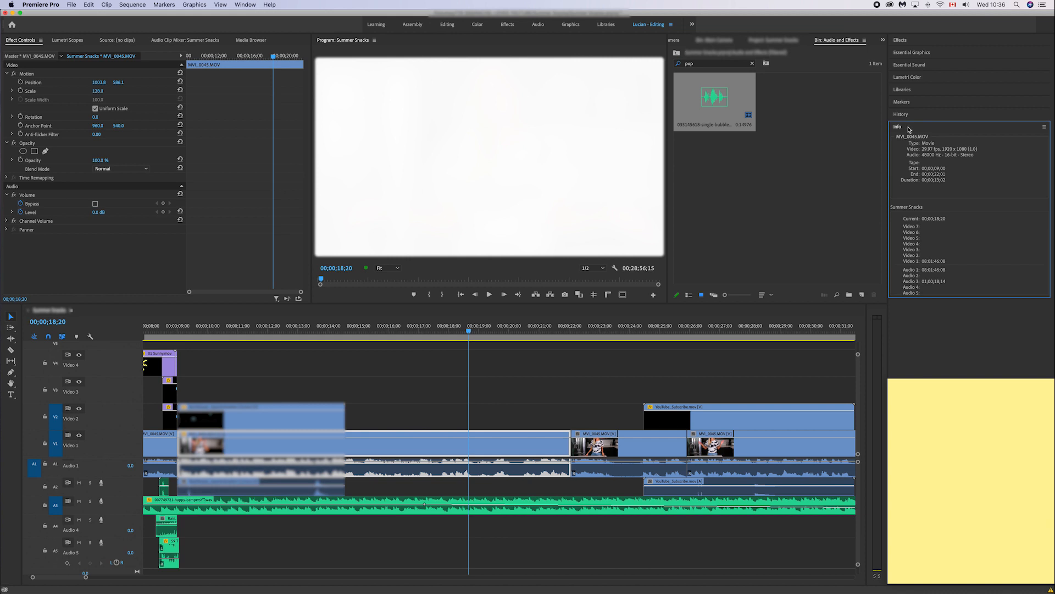
pyautogui.click(900, 113)
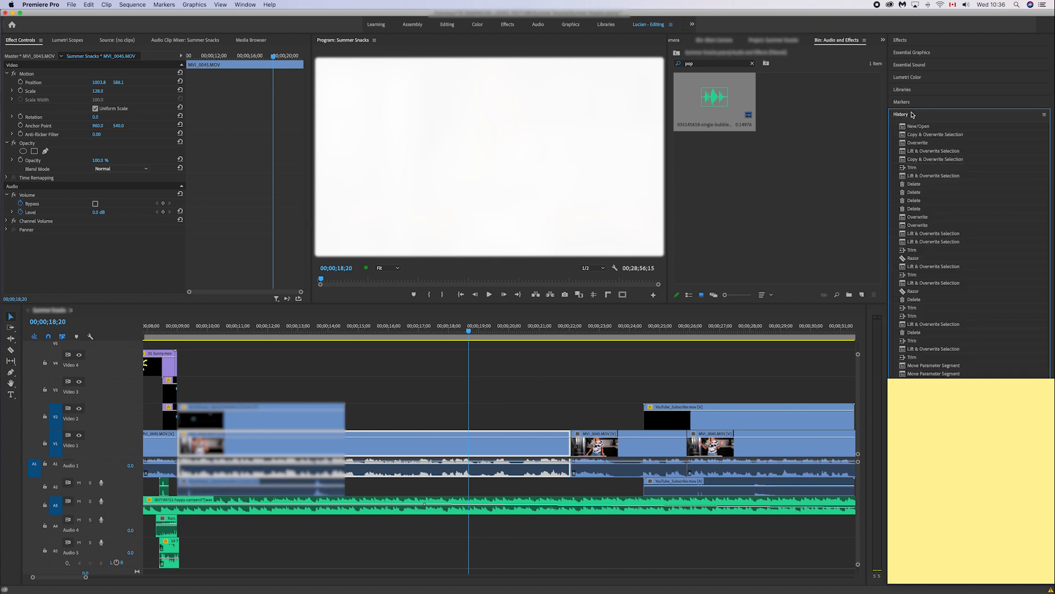
pyautogui.click(947, 451)
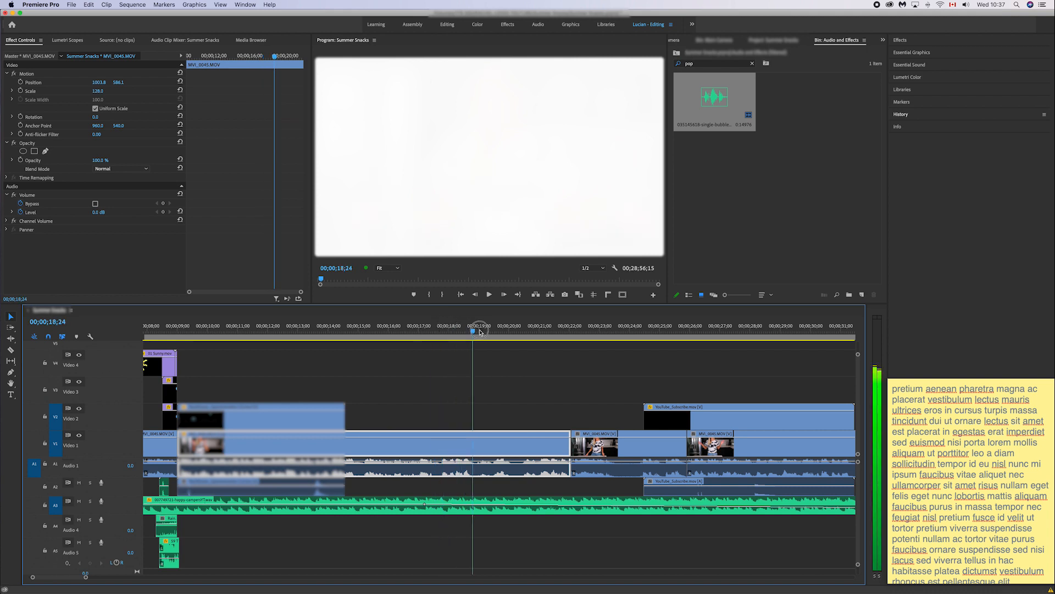
# Move the timeline playhead back to 00;00;18;09 beside the floating note
pyautogui.click(457, 332)
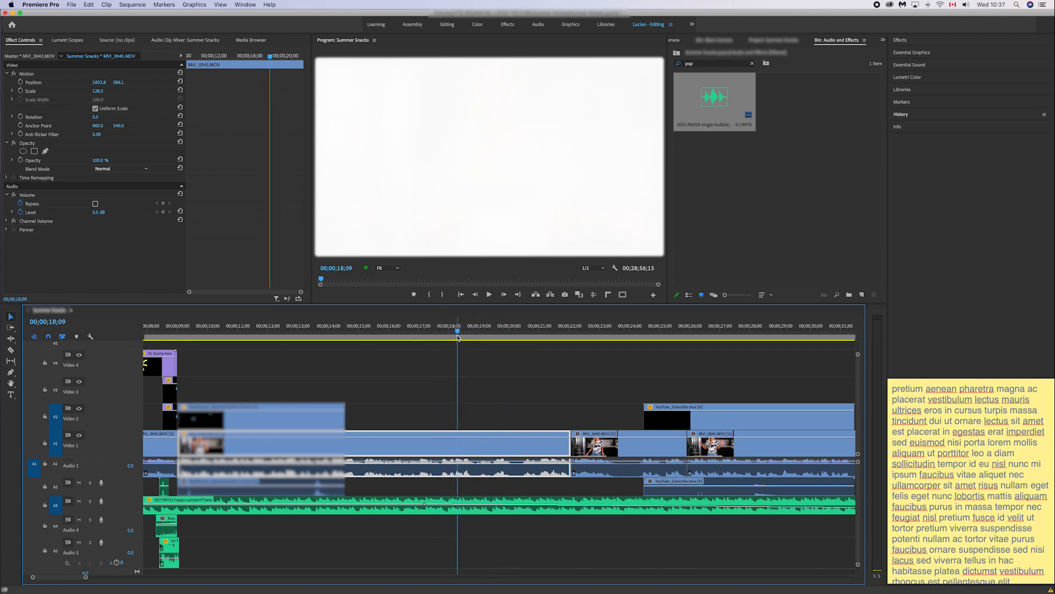